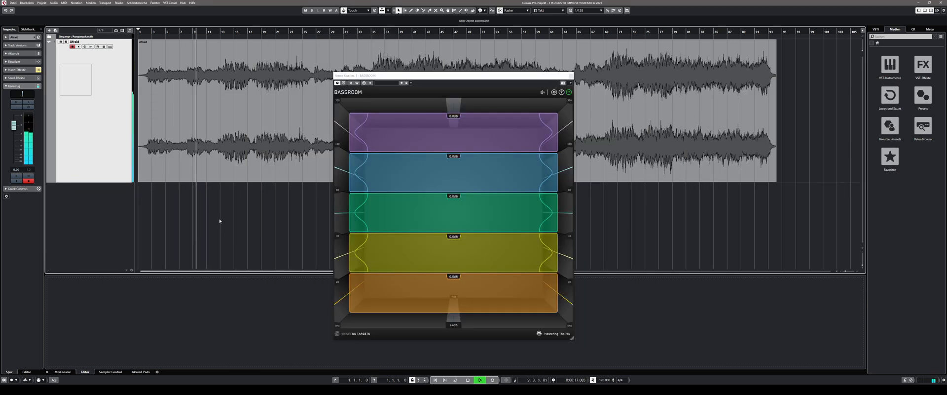
- Show BassRoom's preset categories and browse to the Star Engineers presets
{"action": "left_click", "coordinate": [345, 333]}
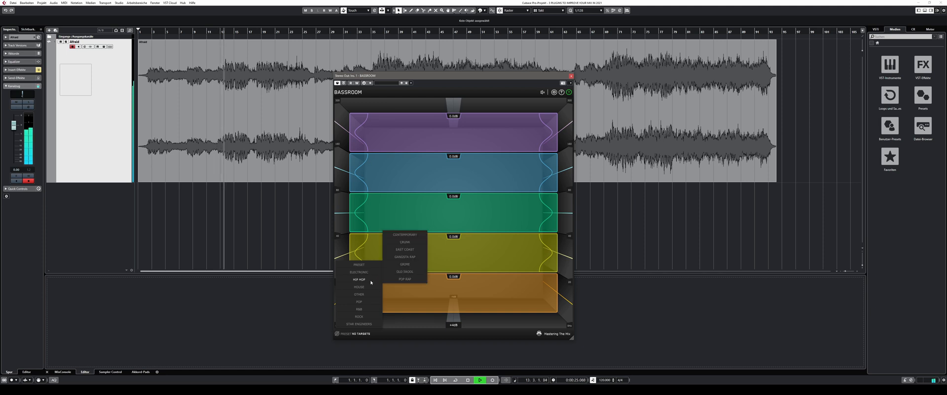
{"action": "mouse_move", "coordinate": [359, 286]}
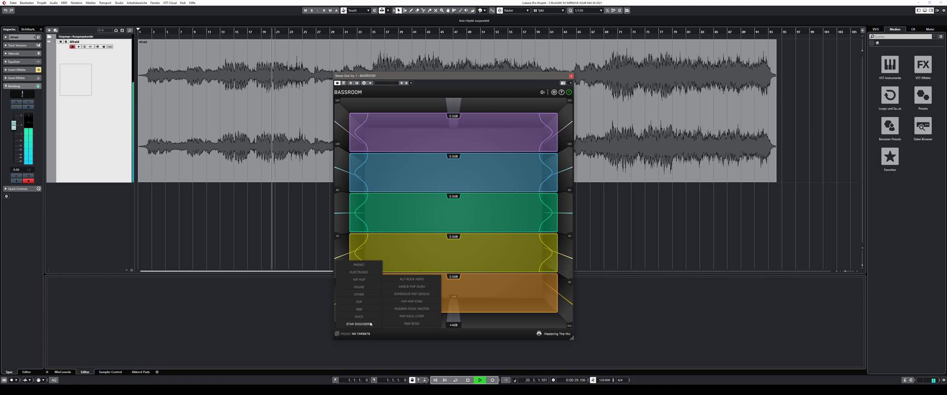
- Reveal BassRoom's reference track drop area, then return to the preset categories over Electronic
{"action": "left_click", "coordinate": [338, 334]}
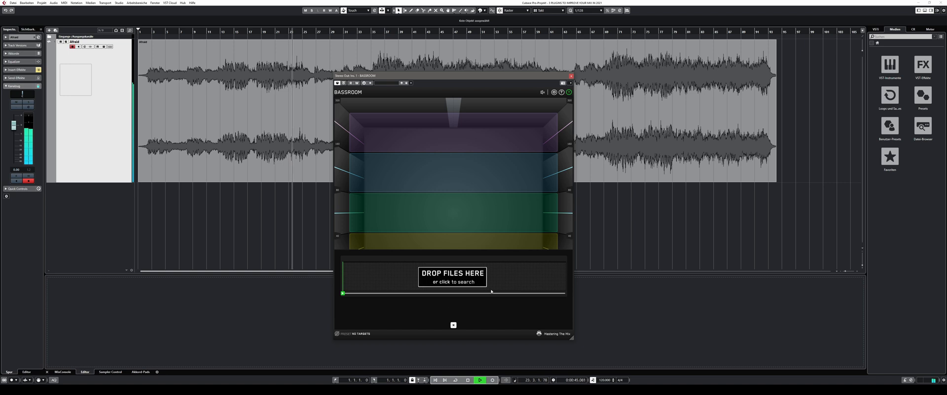
{"action": "left_click", "coordinate": [347, 334]}
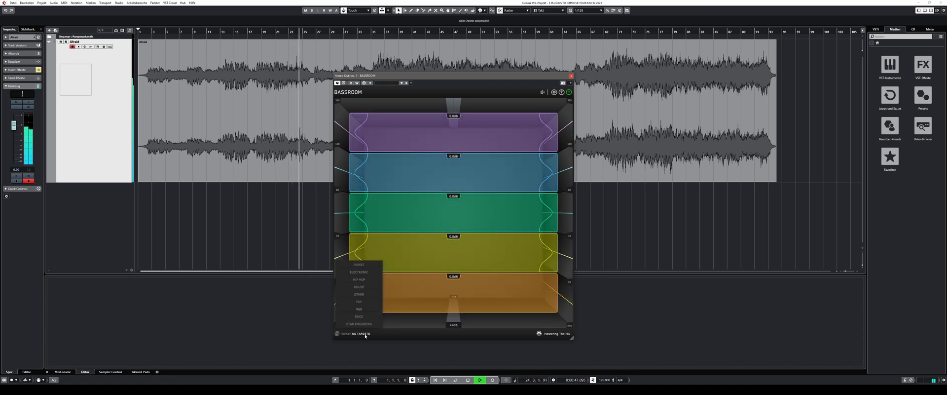
{"action": "mouse_move", "coordinate": [359, 272]}
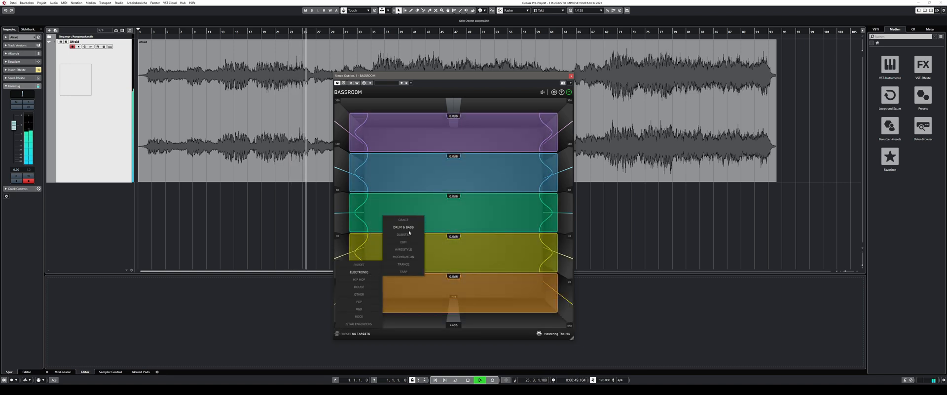
- Load the Electronic > Drum & Bass preset in BassRoom
{"action": "left_click", "coordinate": [403, 227]}
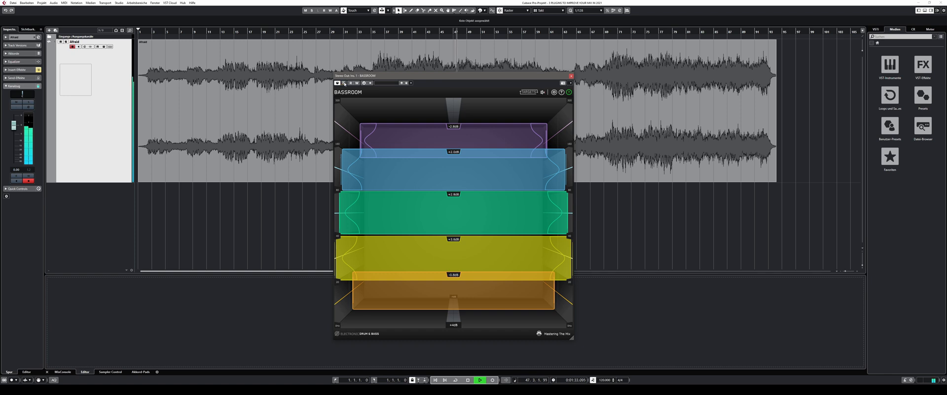
- Switch BassRoom to another preset from the Electronic category
{"action": "left_click", "coordinate": [347, 333]}
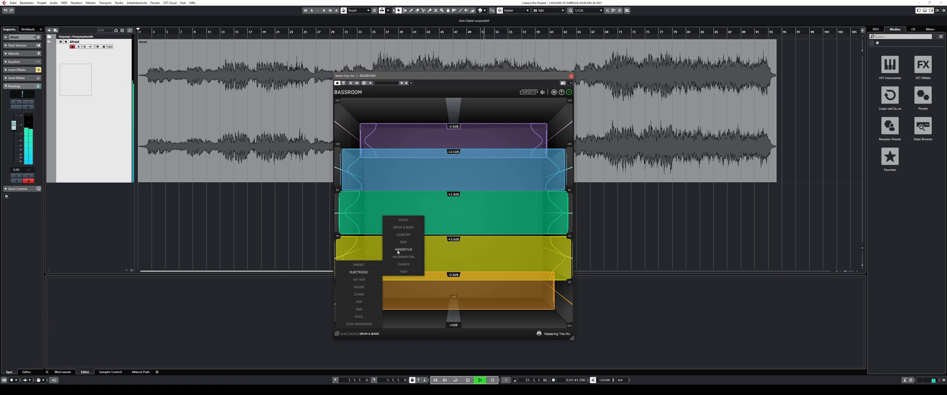
{"action": "left_click", "coordinate": [403, 234]}
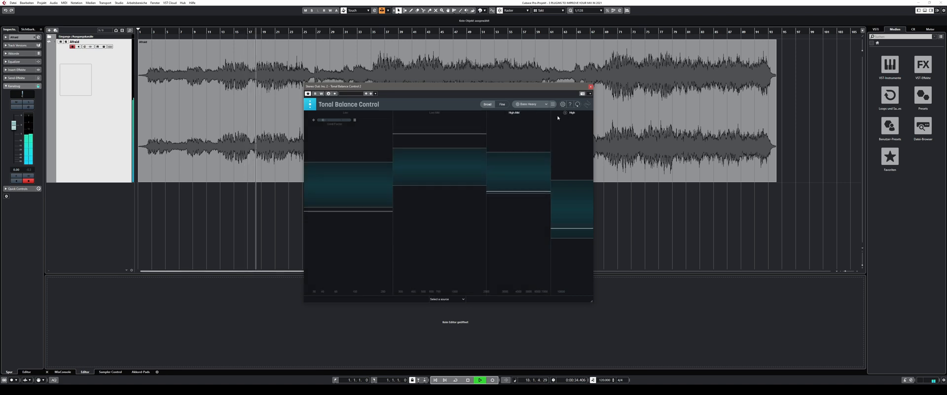
- Browse Tonal Balance Control's genre target curves, keeping Basic Heavy
{"action": "left_click", "coordinate": [529, 104]}
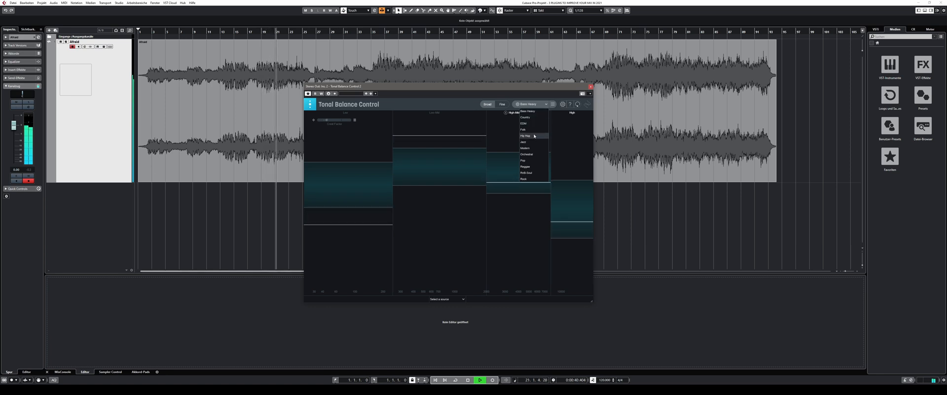
{"action": "mouse_move", "coordinate": [533, 154]}
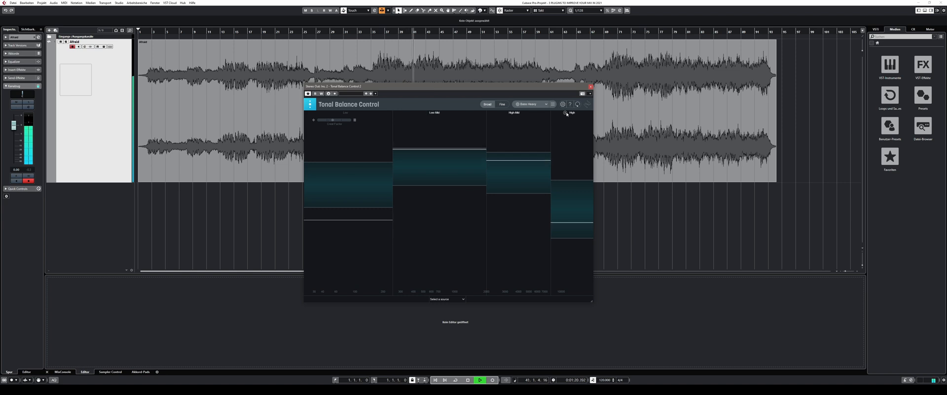
- Link the Neutron instance as Tonal Balance Control's EQ source and move the window right
{"action": "left_click", "coordinate": [447, 299]}
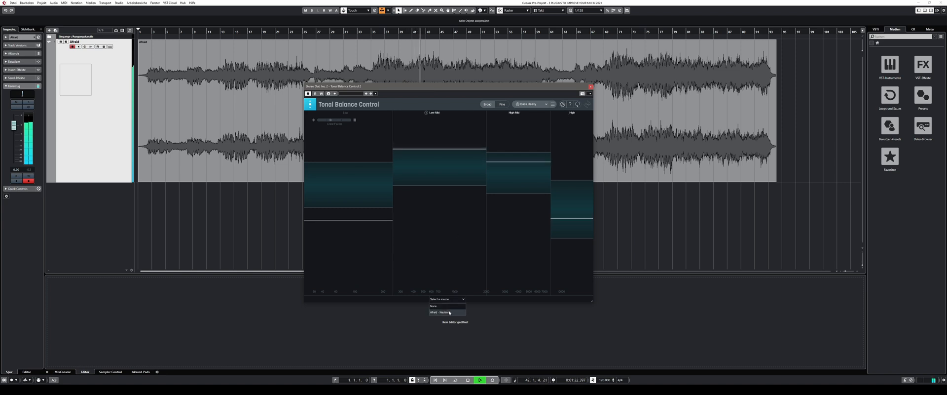
{"action": "left_click", "coordinate": [441, 313]}
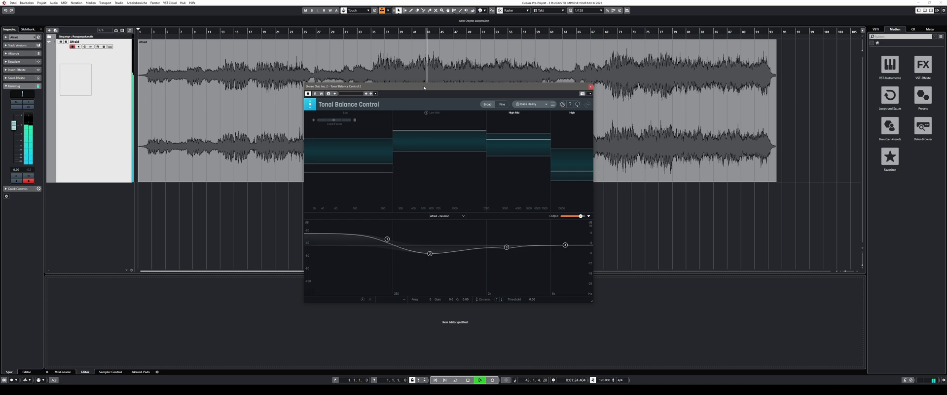
{"action": "left_click_drag", "start_coordinate": [423, 86], "coordinate": [587, 92]}
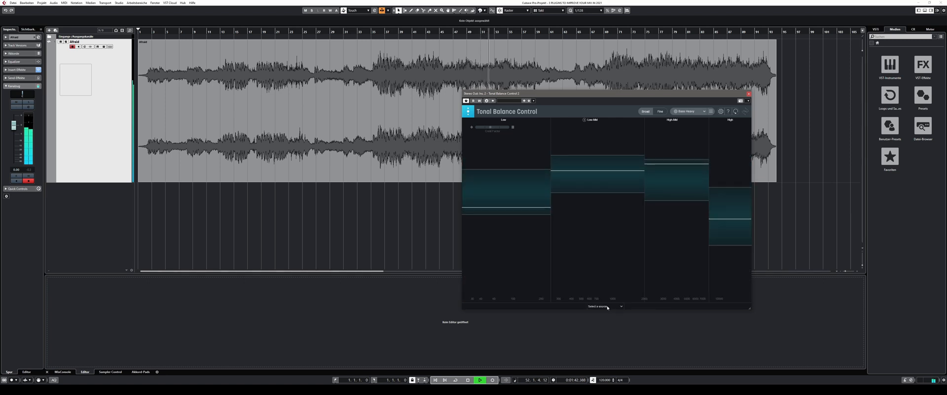
- Link the Neutron EQ source again so its curve shows with the mix spectrum
{"action": "left_click", "coordinate": [604, 305]}
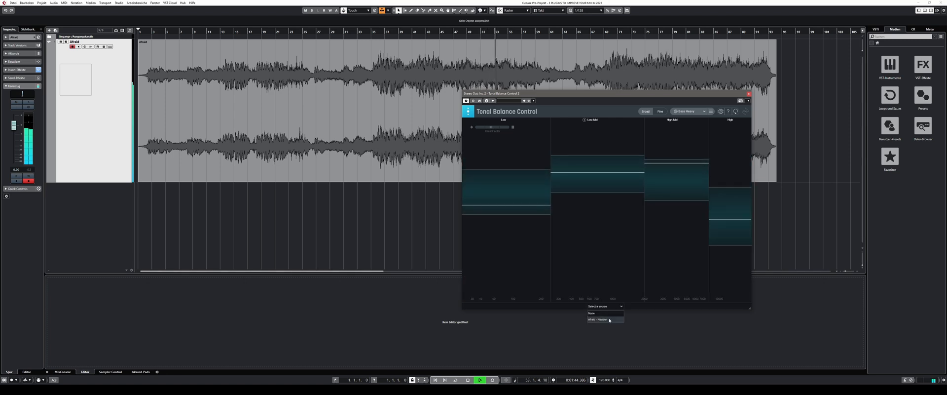
{"action": "left_click", "coordinate": [597, 319]}
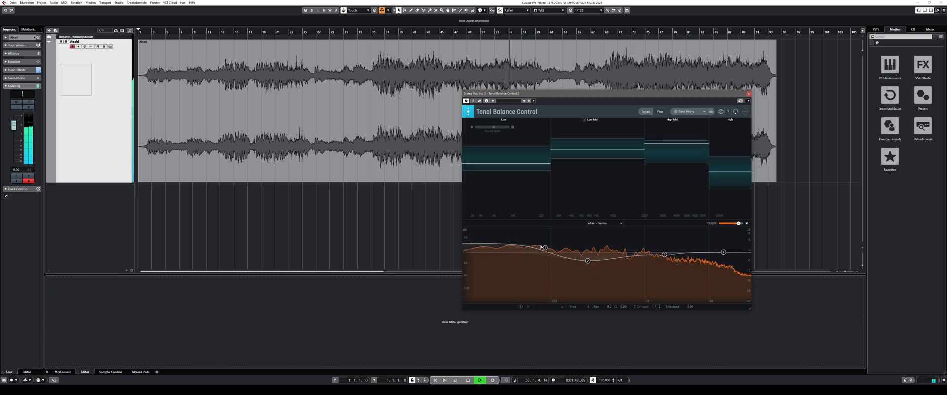
{"action": "left_click_drag", "start_coordinate": [543, 248], "coordinate": [548, 244]}
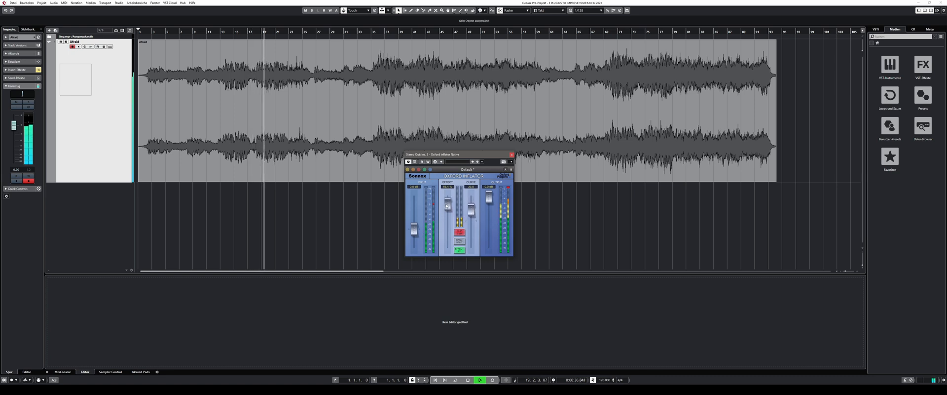
{"action": "mouse_move", "coordinate": [447, 194]}
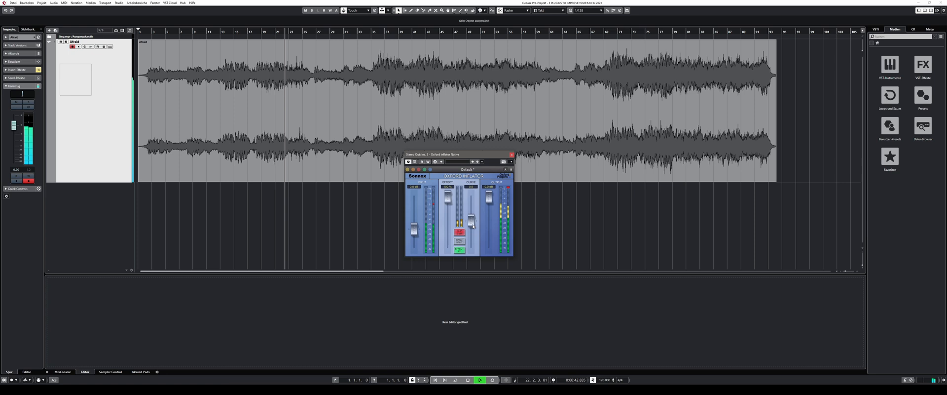
{"action": "mouse_move", "coordinate": [448, 193]}
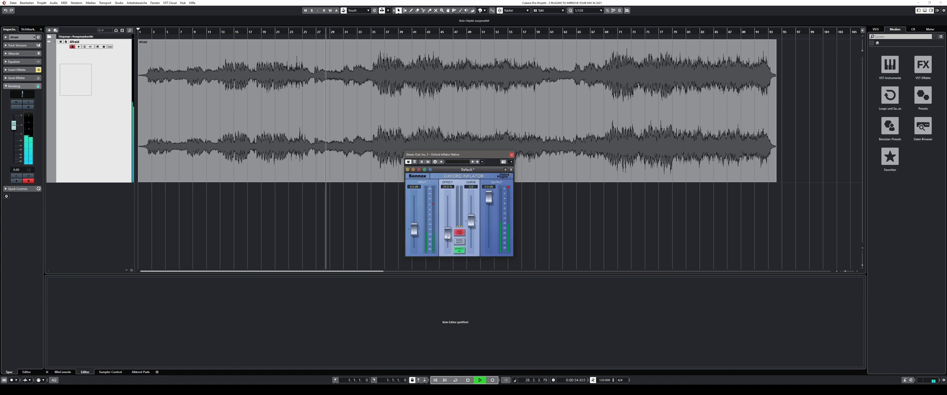
{"action": "mouse_move", "coordinate": [446, 242]}
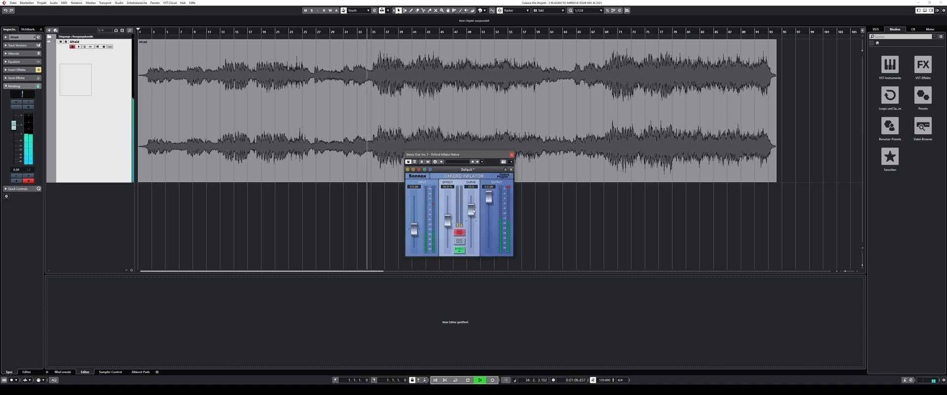
{"action": "mouse_move", "coordinate": [470, 208]}
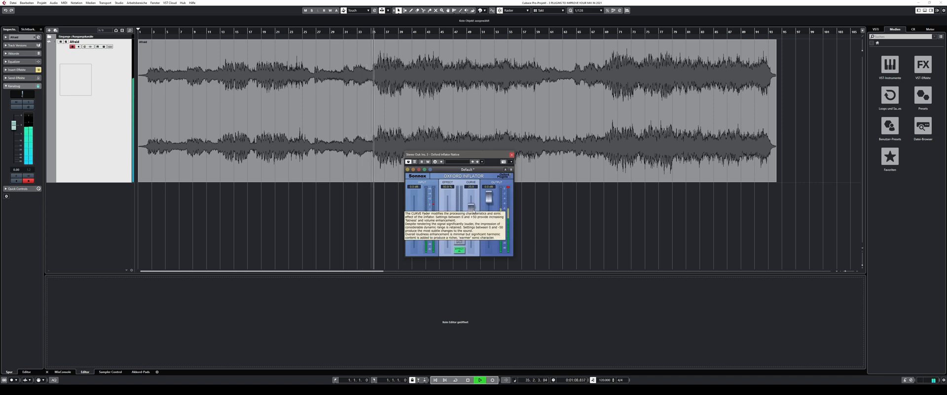